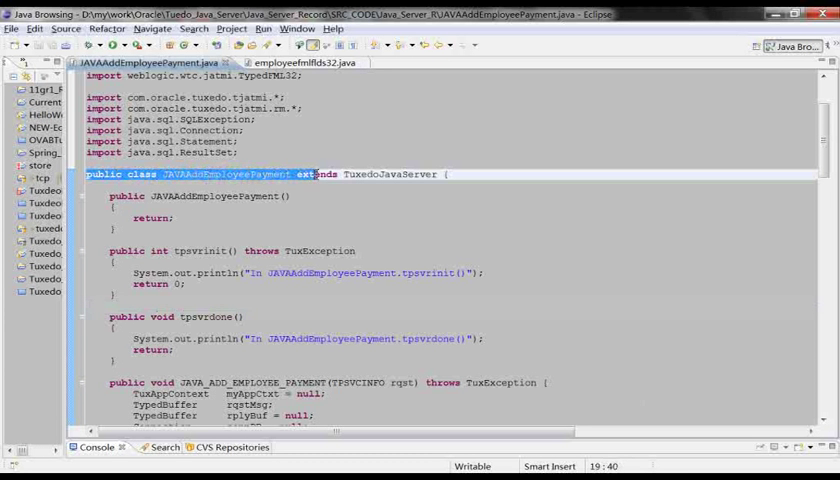
Step: Read through the JAVAAddEmployeePayment source, noting the TypedFML32 request cast and database connection
{"action": "double_click", "coordinate": [384, 174]}
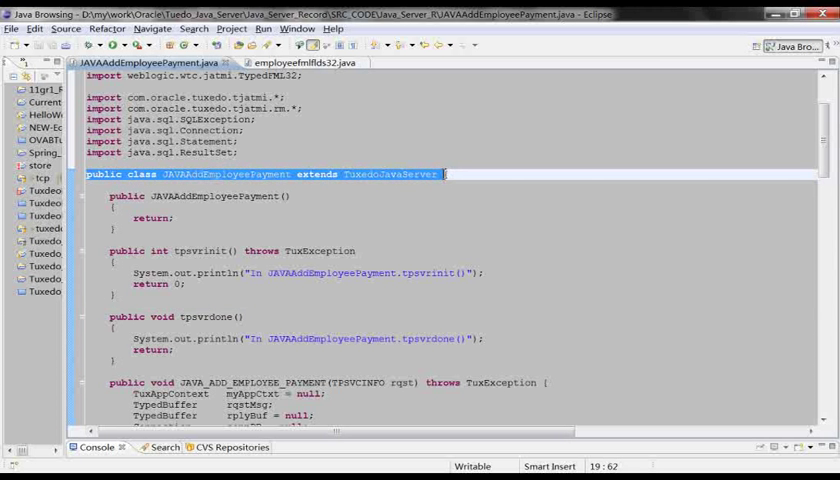
{"action": "mouse_move", "coordinate": [384, 188]}
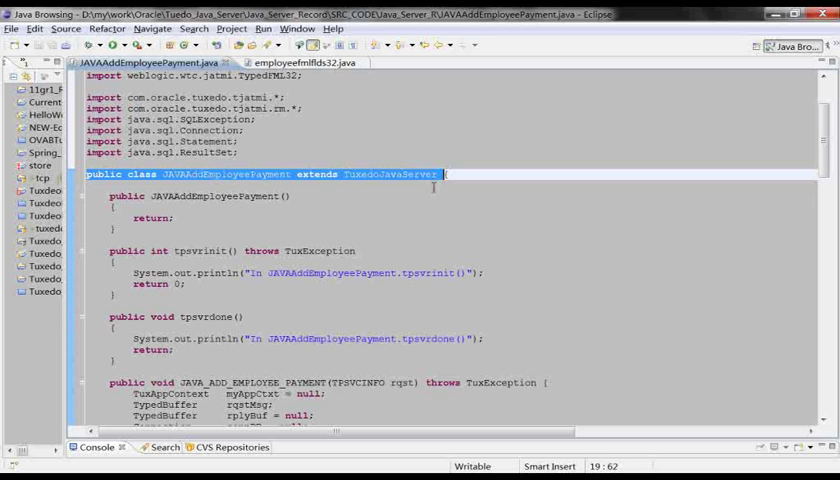
{"action": "scroll", "scroll_direction": "down", "scroll_amount": 3}
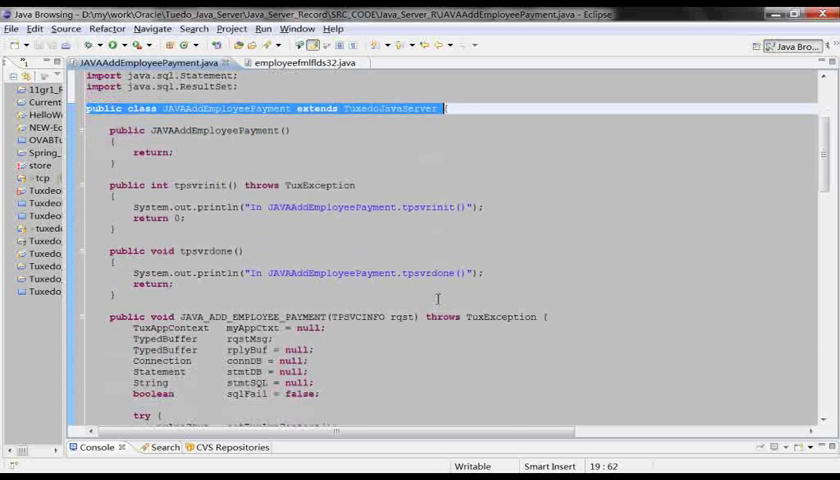
{"action": "scroll", "scroll_direction": "down", "scroll_amount": 3}
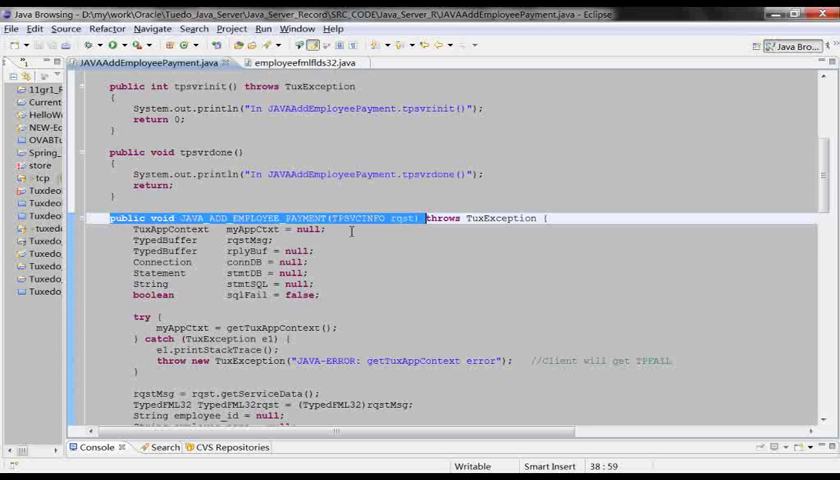
{"action": "scroll", "scroll_direction": "down", "scroll_amount": 3}
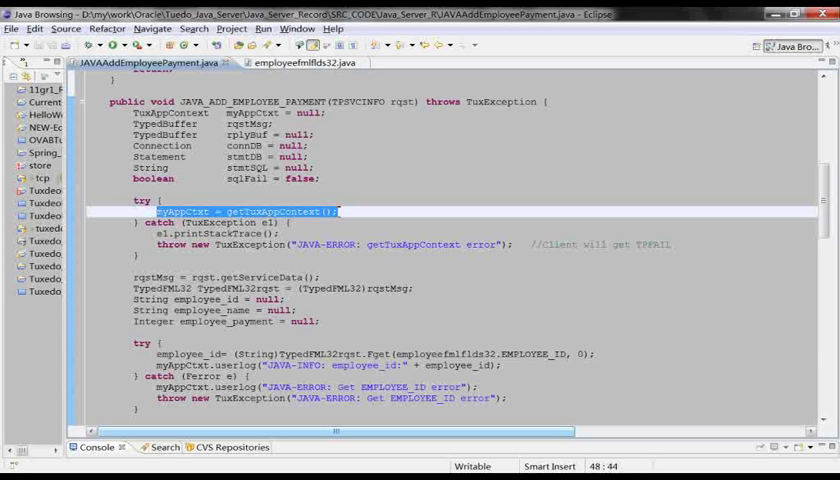
{"action": "scroll", "scroll_direction": "down", "scroll_amount": 3}
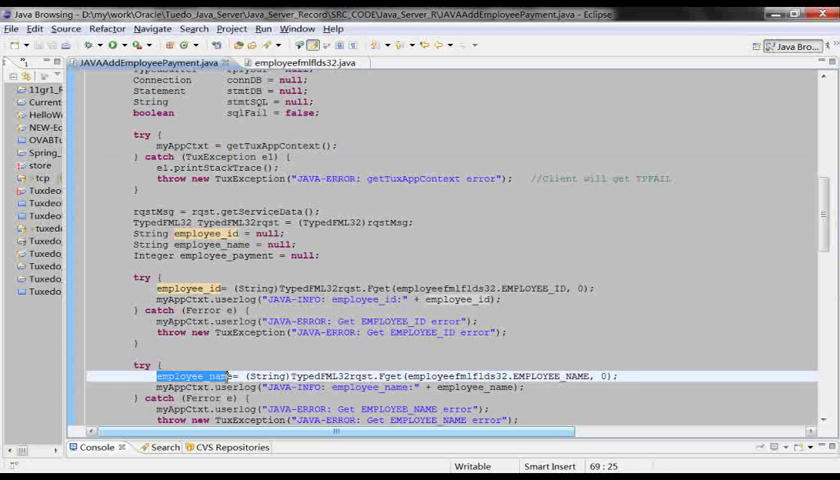
{"action": "scroll", "scroll_direction": "down", "scroll_amount": 3}
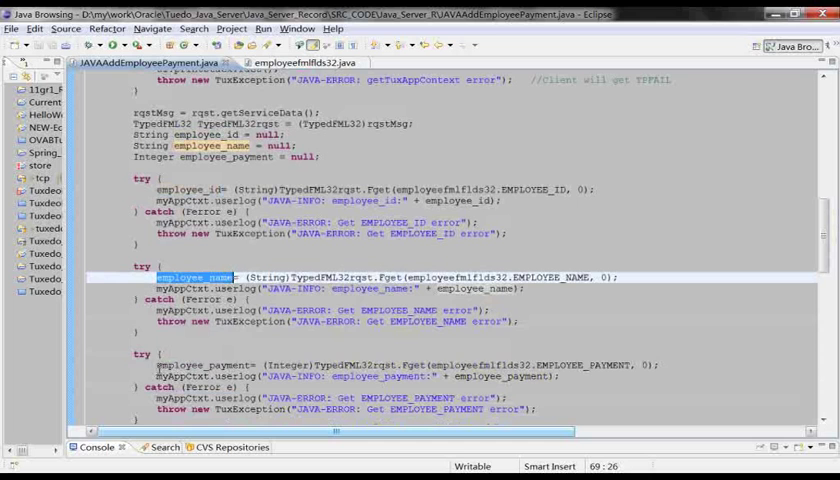
{"action": "scroll", "scroll_direction": "up", "scroll_amount": 3}
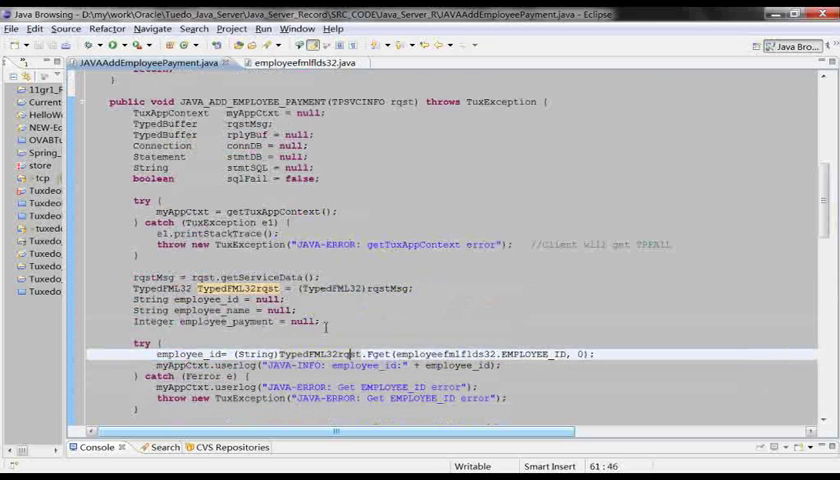
{"action": "double_click", "coordinate": [320, 352]}
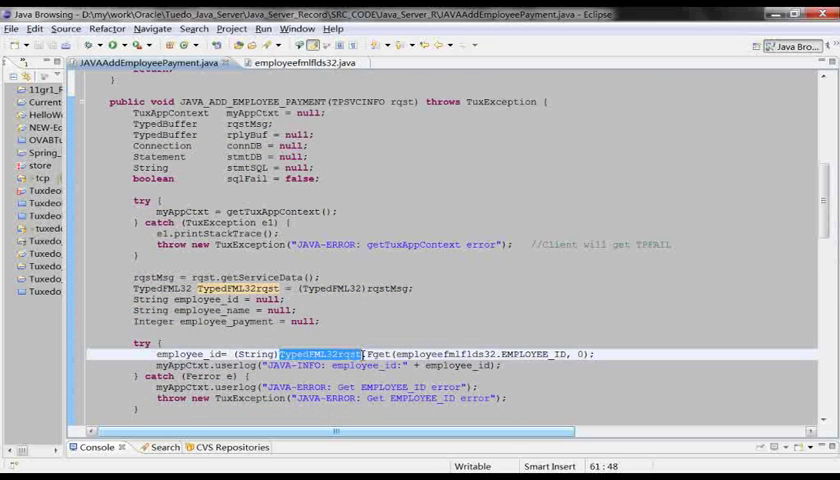
{"action": "scroll", "scroll_direction": "down", "scroll_amount": 3}
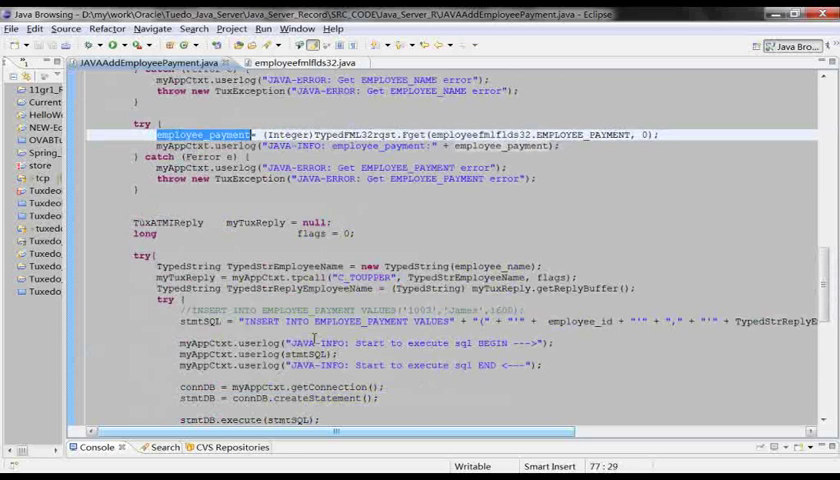
{"action": "scroll", "scroll_direction": "down", "scroll_amount": 3}
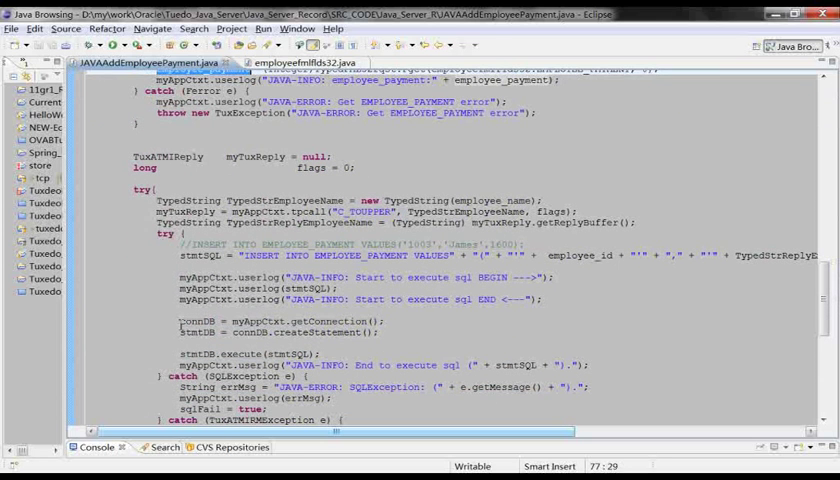
{"action": "double_click", "coordinate": [278, 320]}
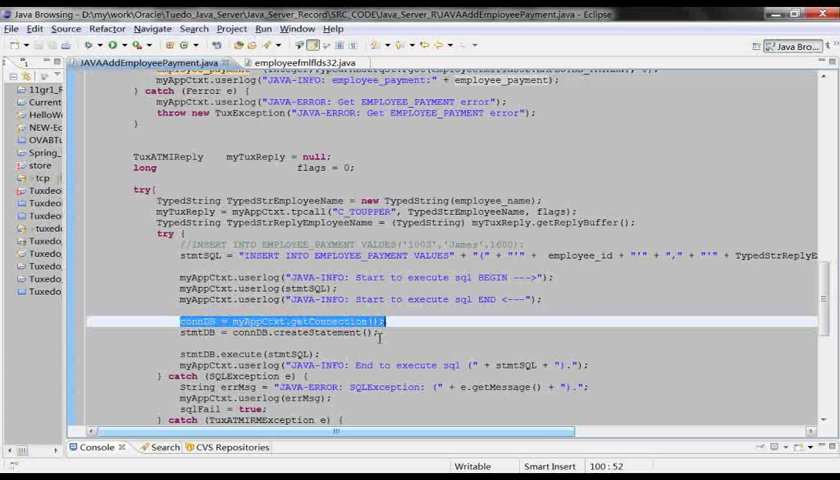
Step: Finish scanning the Java source, then print the UBB configuration file with cat UBB
{"action": "scroll", "scroll_direction": "down", "scroll_amount": 3}
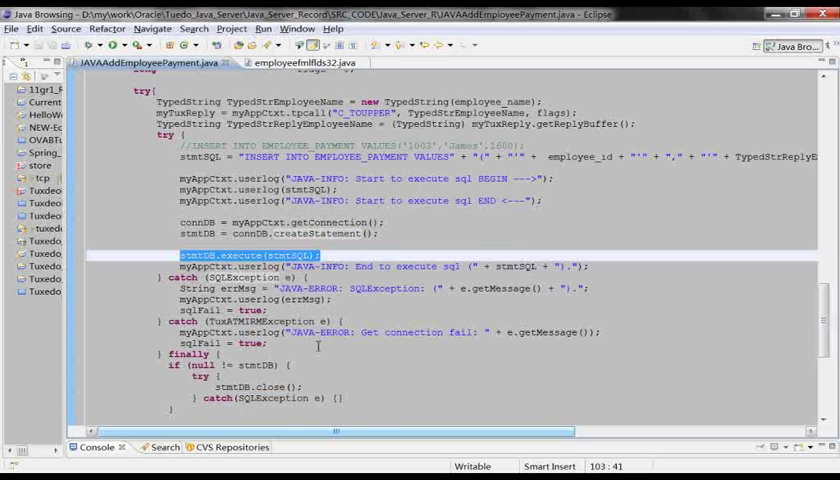
{"action": "scroll", "scroll_direction": "down", "scroll_amount": 3}
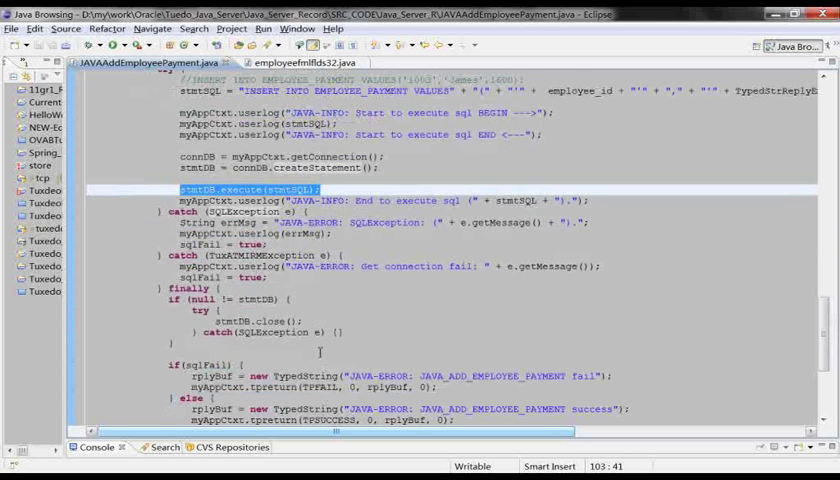
{"action": "scroll", "scroll_direction": "down", "scroll_amount": 3}
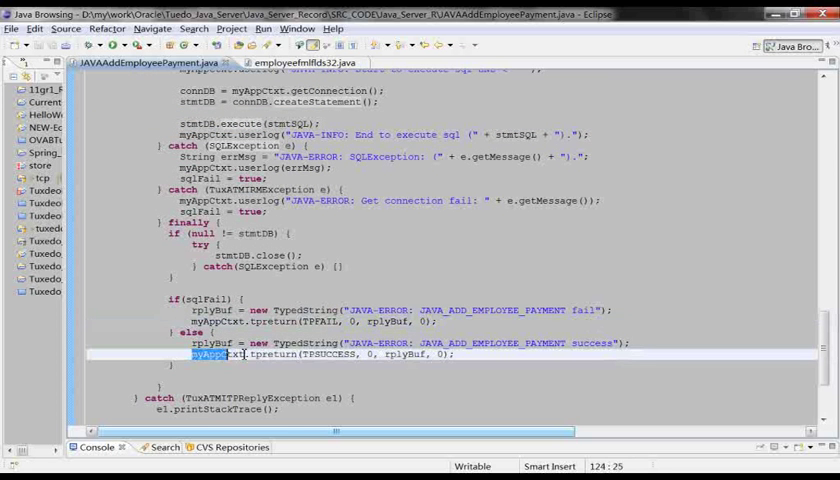
{"action": "scroll", "scroll_direction": "down", "scroll_amount": 3}
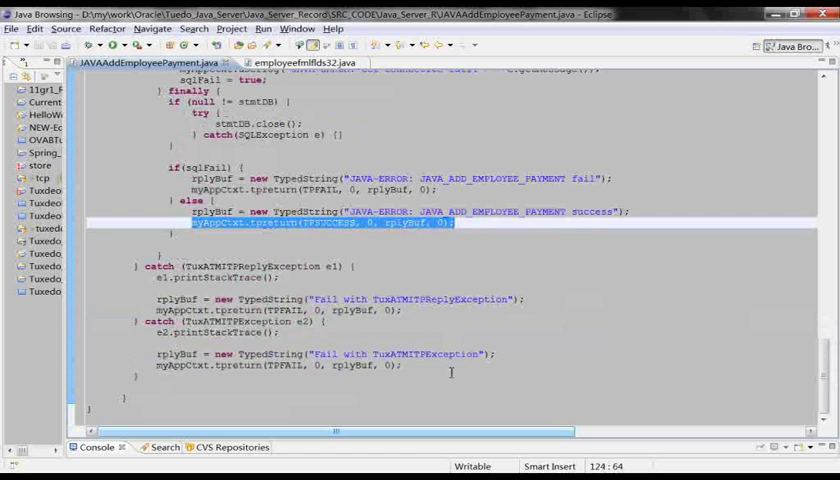
{"action": "scroll", "scroll_direction": "up", "scroll_amount": 3}
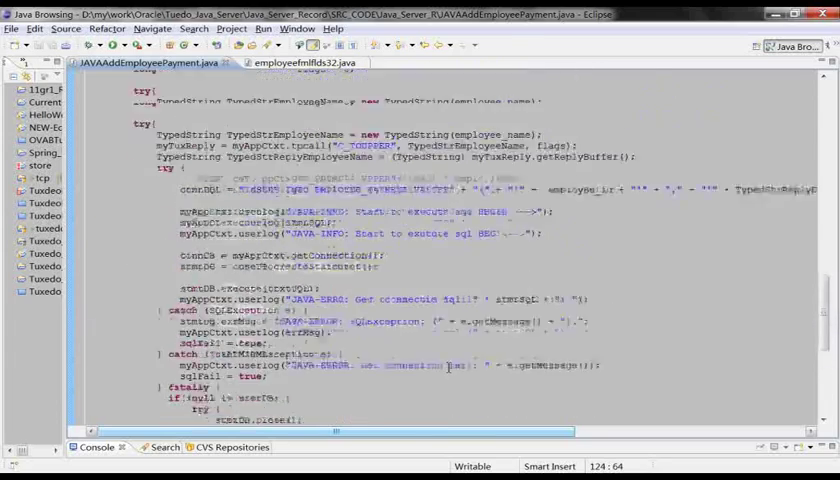
{"action": "scroll", "scroll_direction": "up", "scroll_amount": 3}
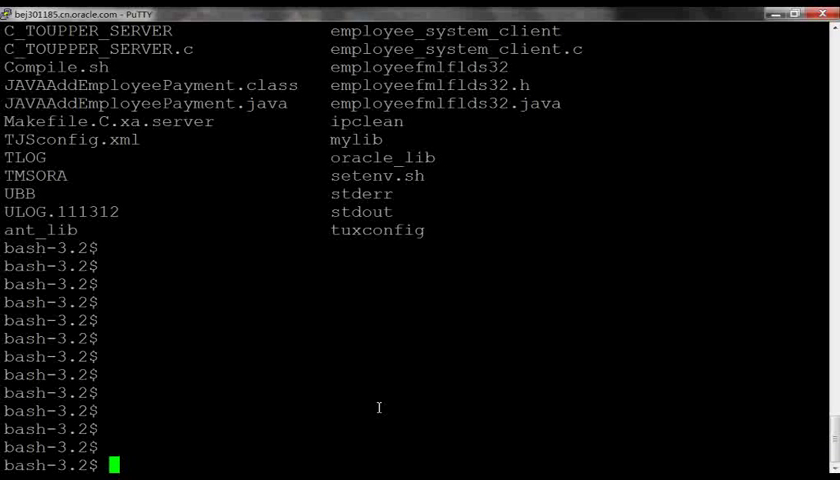
{"action": "mouse_move", "coordinate": [388, 408]}
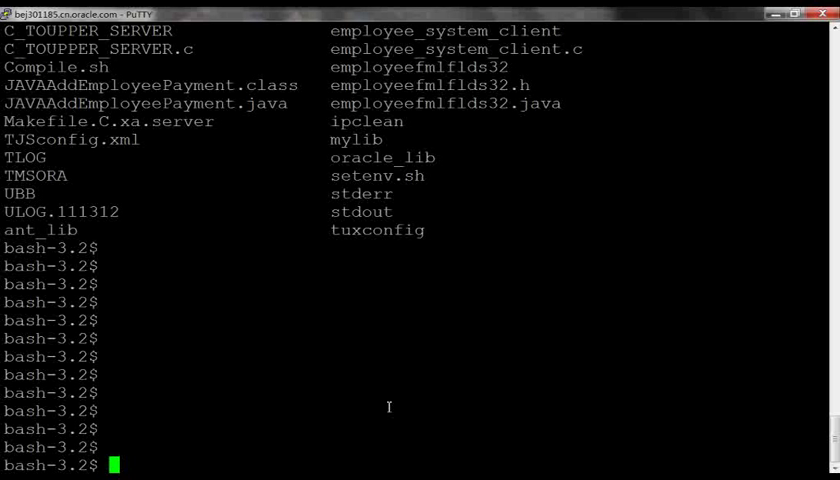
{"action": "type", "text": "cat"}
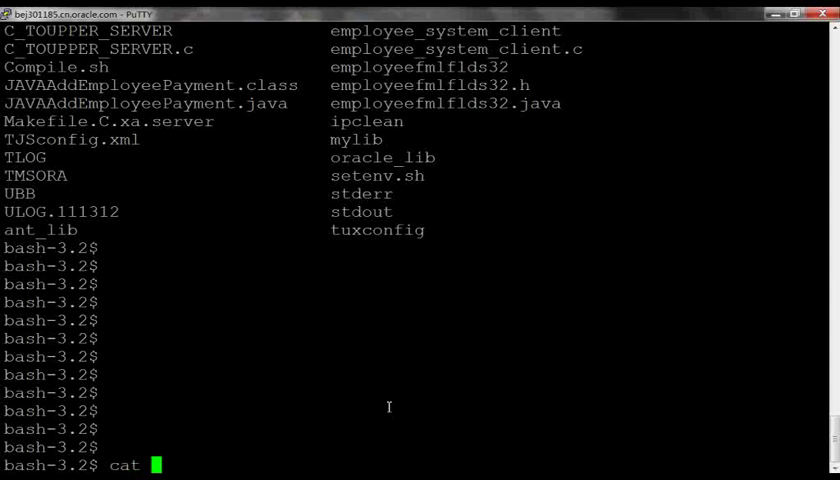
{"action": "type", "text": "UBB"}
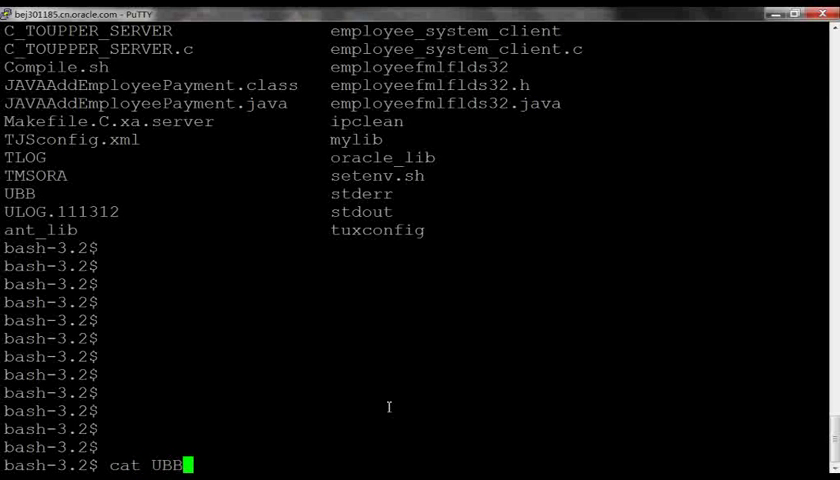
{"action": "key", "text": "Return"}
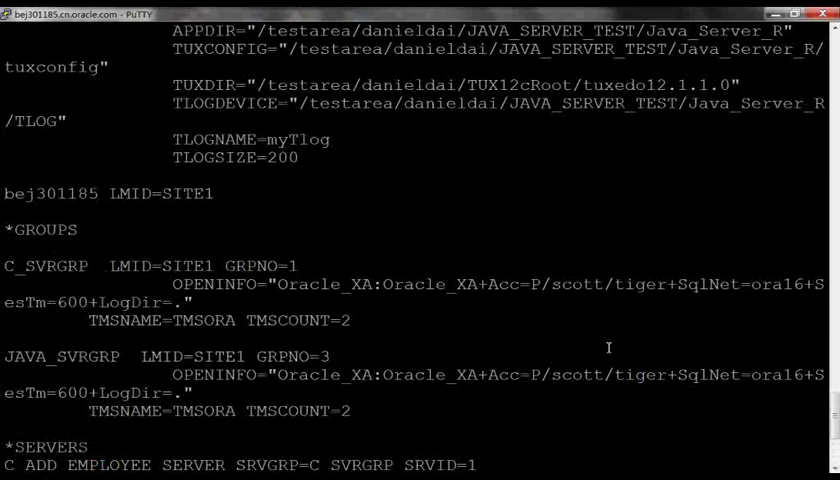
{"action": "double_click", "coordinate": [60, 356]}
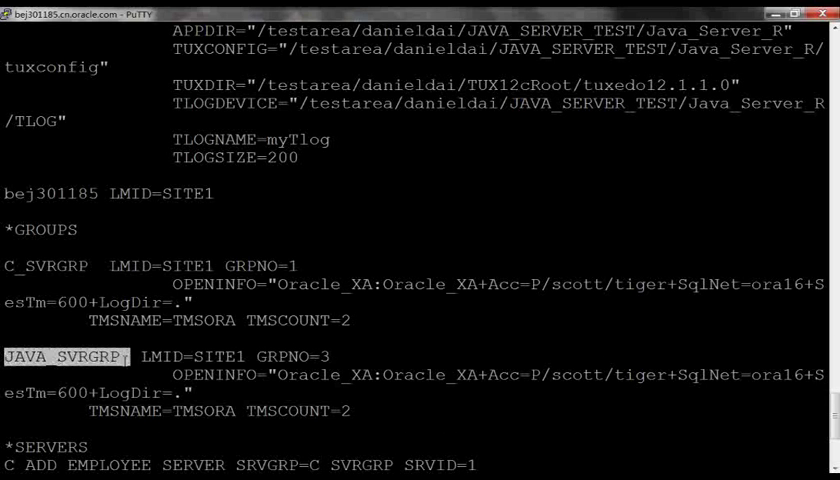
{"action": "left_click_drag", "start_coordinate": [4, 356], "coordinate": [350, 410]}
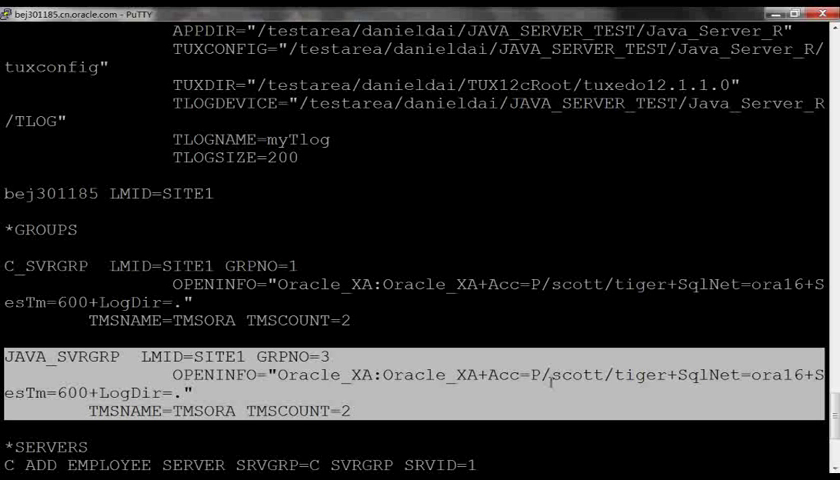
{"action": "scroll", "scroll_direction": "down", "scroll_amount": 3}
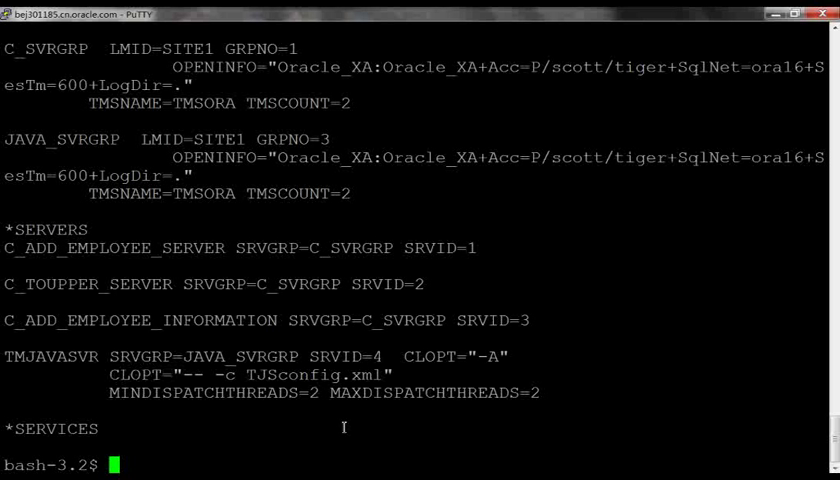
{"action": "mouse_move", "coordinate": [380, 432]}
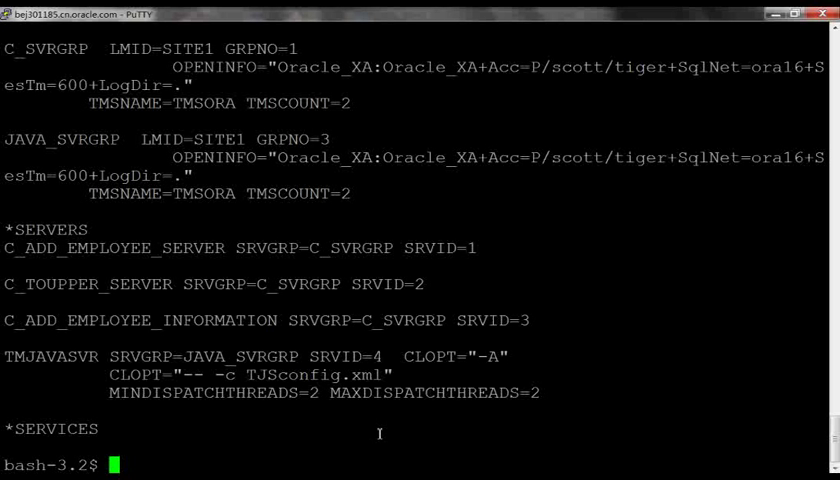
Step: Print TJSconfig.xml and scroll through its class paths, Oracle data source and JAVAAddEmployeePayment server class
{"action": "type", "text": "cat TJSconfig.xml"}
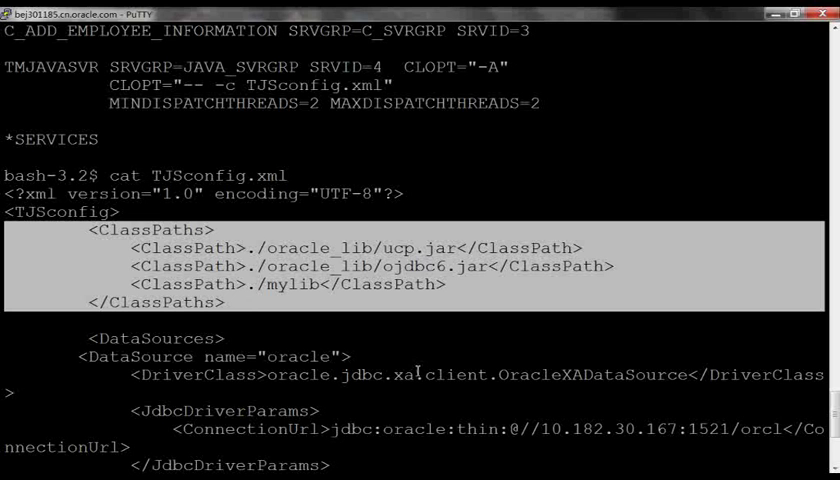
{"action": "scroll", "scroll_direction": "down", "scroll_amount": 3}
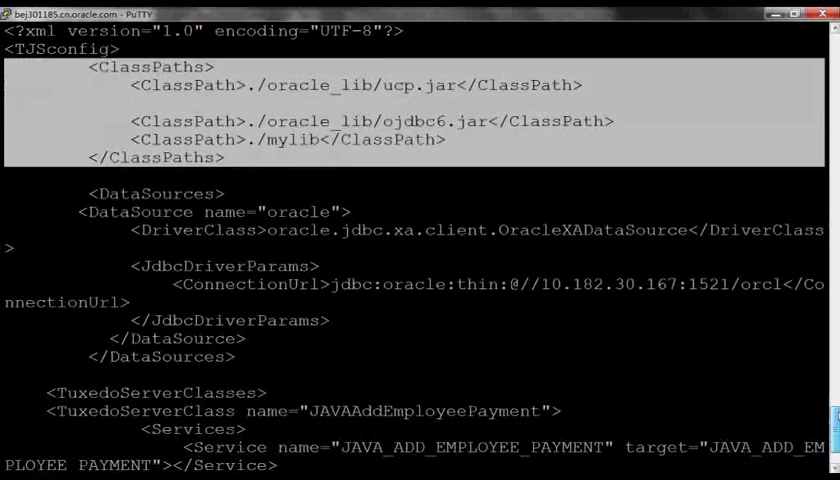
{"action": "scroll", "scroll_direction": "down", "scroll_amount": 3}
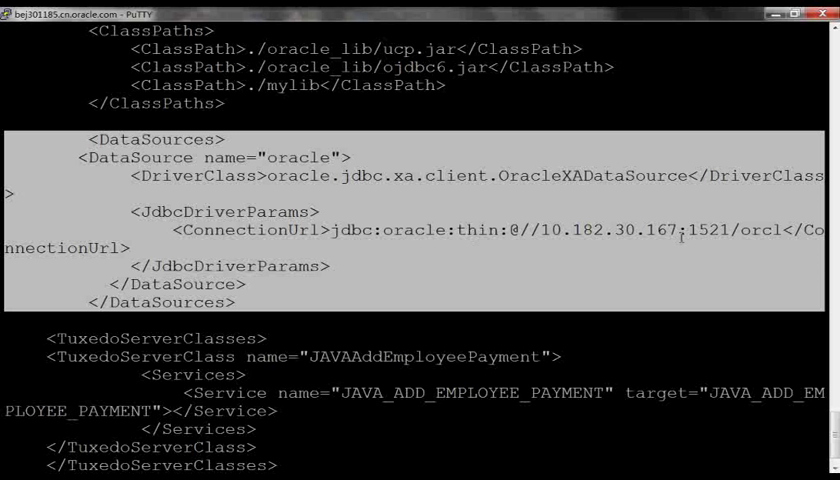
{"action": "scroll", "scroll_direction": "down", "scroll_amount": 3}
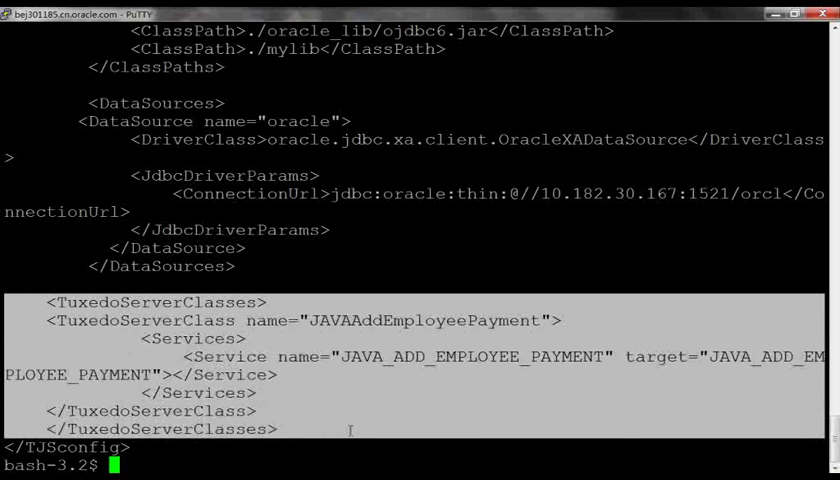
{"action": "mouse_move", "coordinate": [330, 330]}
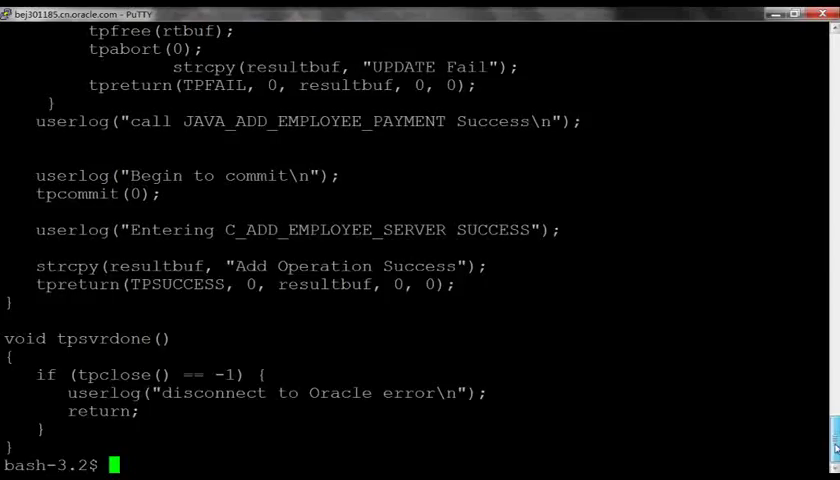
Step: Locate in the C server source the tpcall to JAVA_ADD_EMPLOYEE_PAYMENT and mark that service name
{"action": "scroll", "scroll_direction": "up", "scroll_amount": 3}
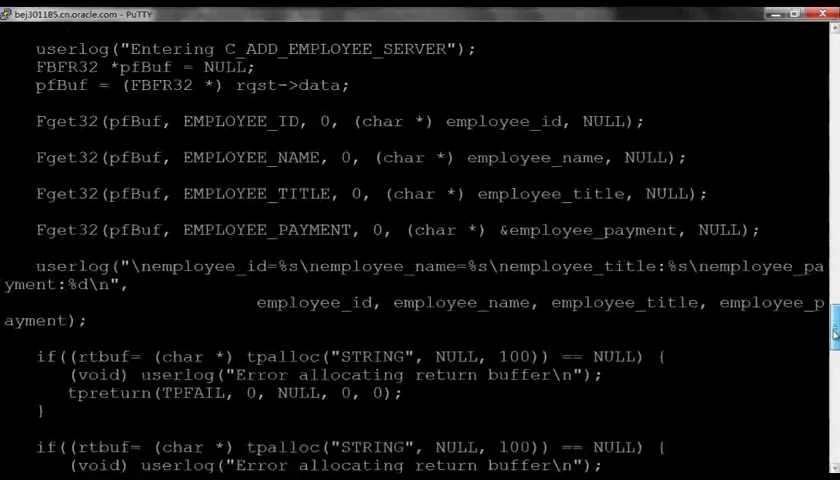
{"action": "scroll", "scroll_direction": "up", "scroll_amount": 3}
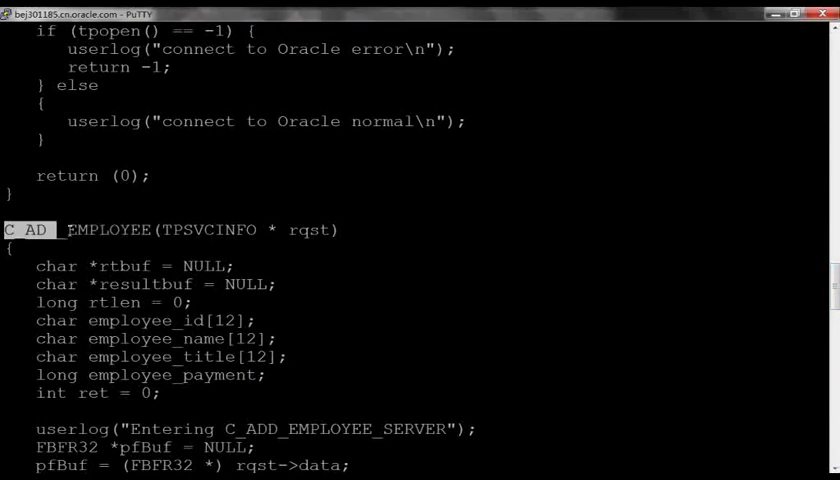
{"action": "scroll", "scroll_direction": "down", "scroll_amount": 3}
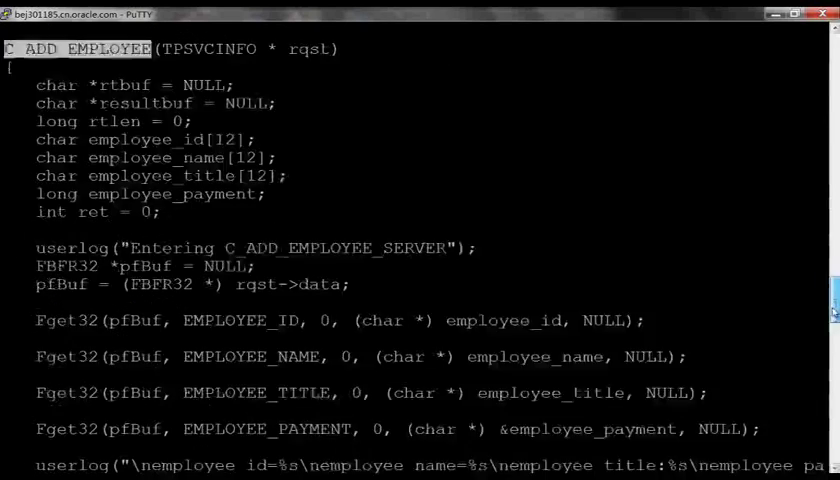
{"action": "scroll", "scroll_direction": "down", "scroll_amount": 3}
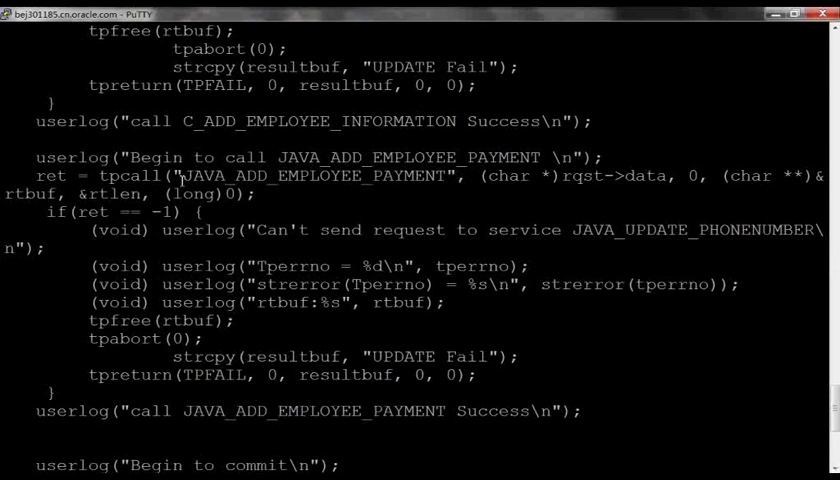
{"action": "double_click", "coordinate": [312, 176]}
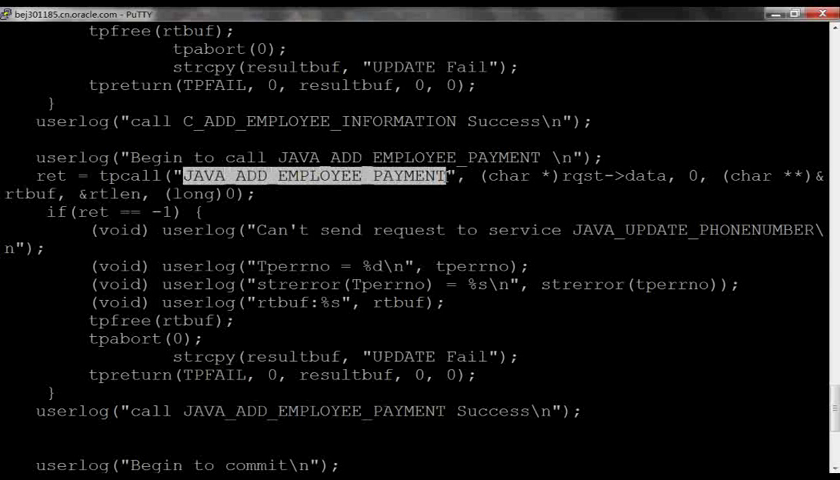
{"action": "mouse_move", "coordinate": [418, 246]}
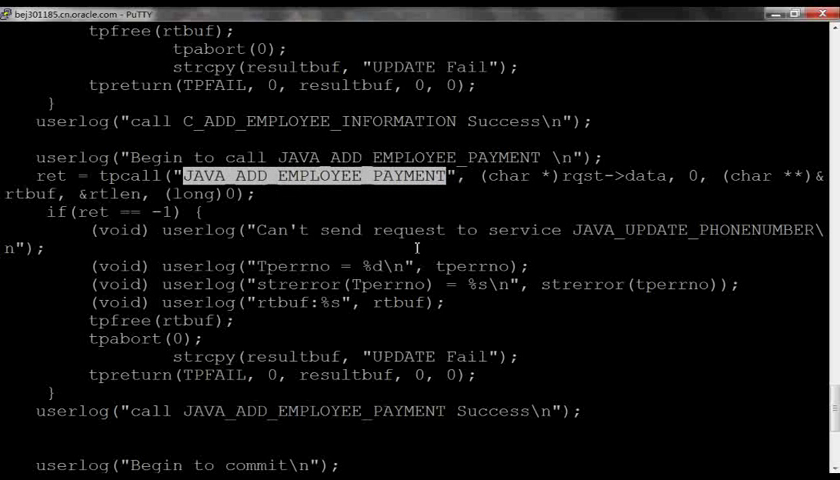
{"action": "mouse_move", "coordinate": [464, 258]}
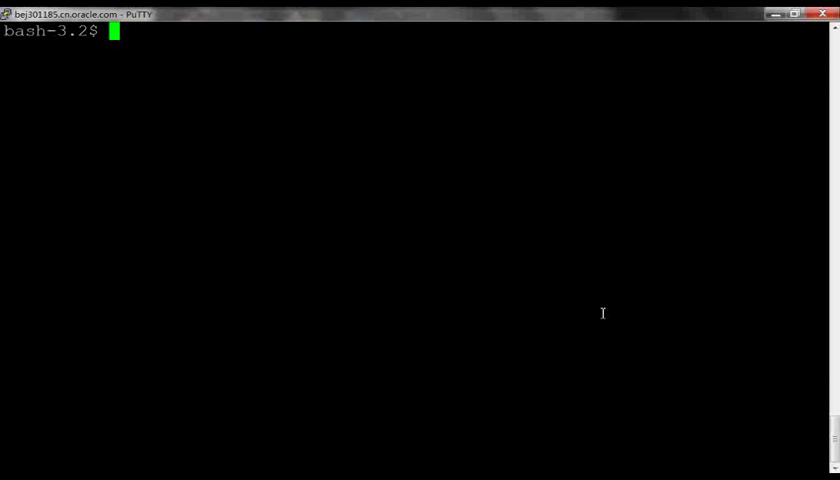
Step: Boot the Tuxedo application with tmboot -y
{"action": "type", "text": "t"}
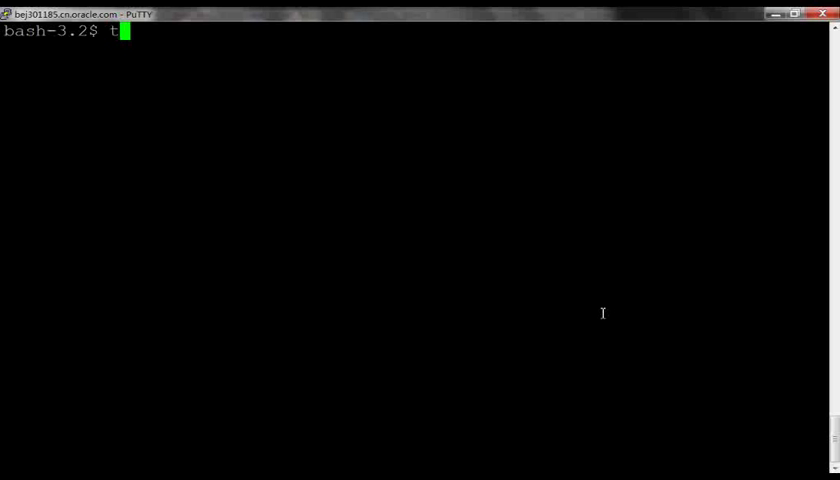
{"action": "type", "text": "mboot -y"}
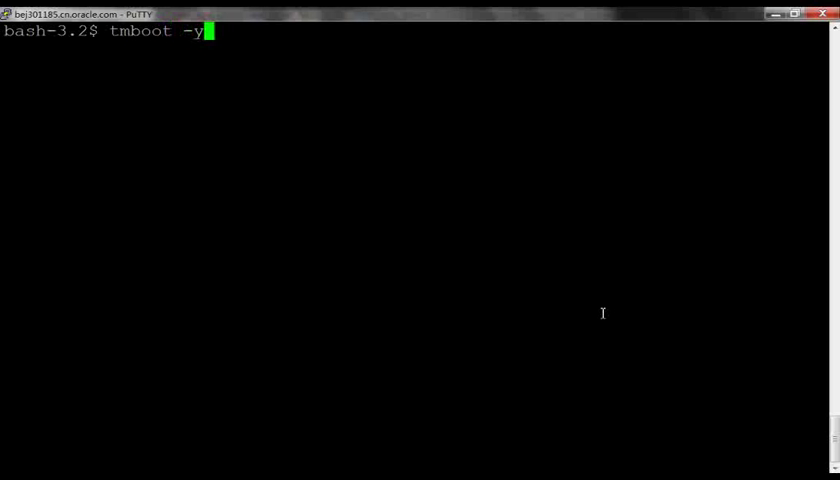
{"action": "key", "text": "Return"}
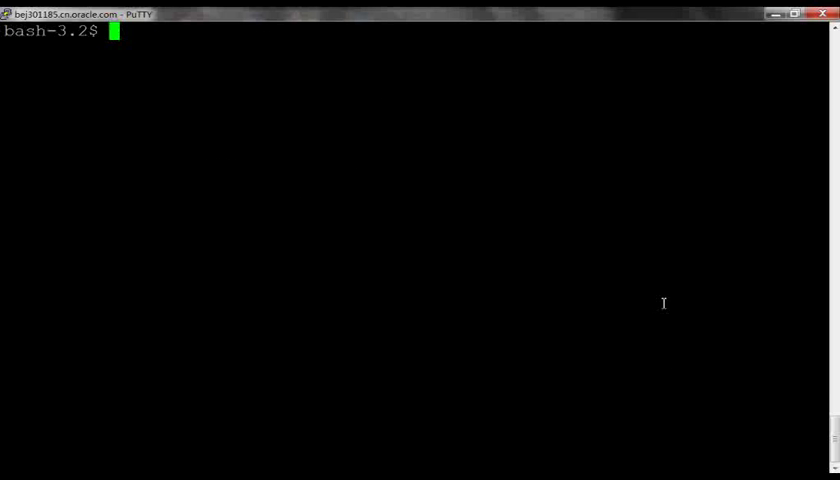
Step: Run ./employee_system_client 1006 Sandy Manager 1600 and mark the Add Operation Success reply
{"action": "type", "text": "./em"}
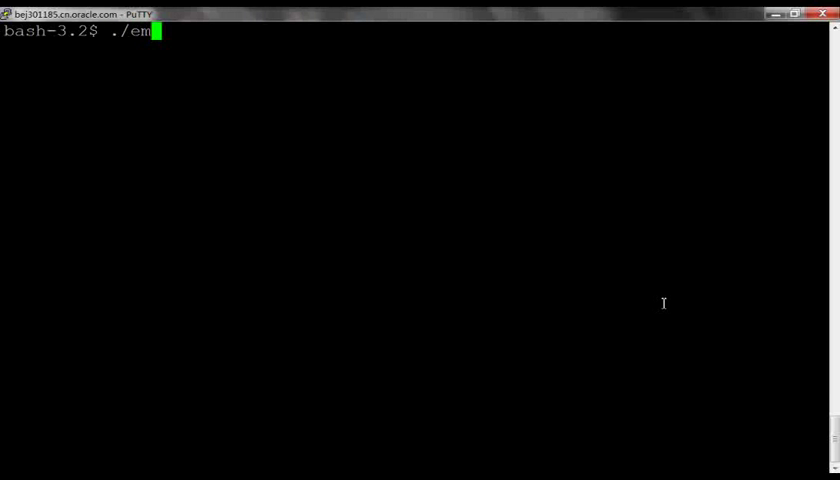
{"action": "type", "text": "ployee_system_client"}
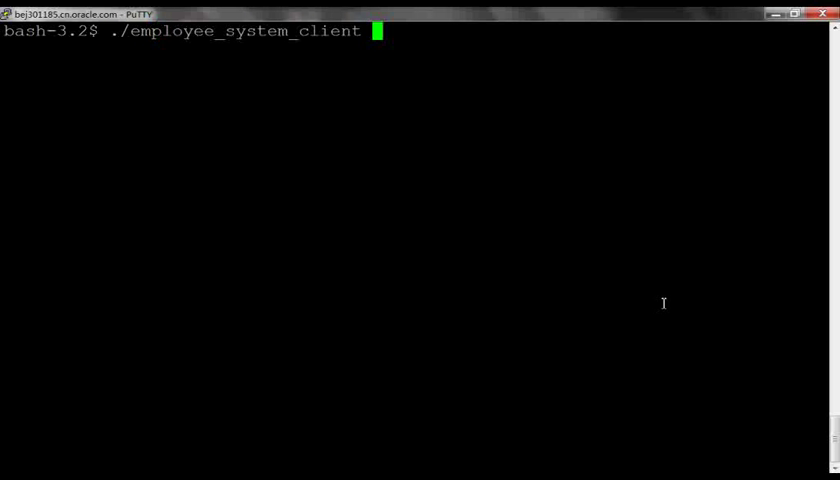
{"action": "type", "text": "100"}
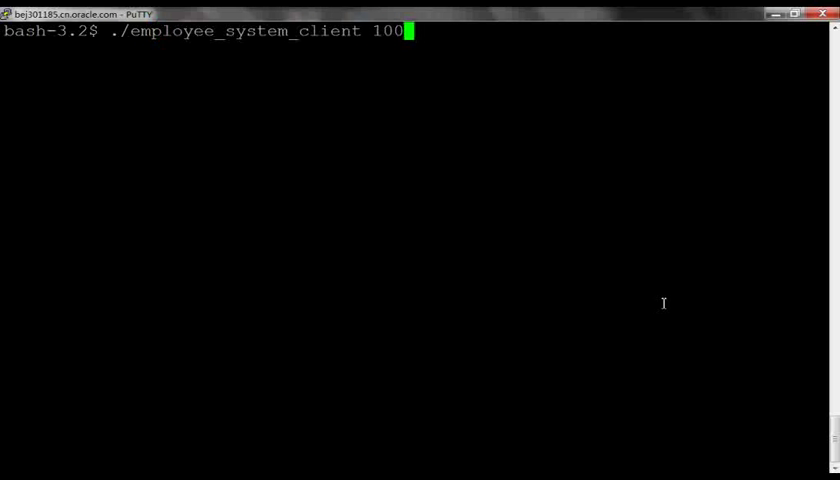
{"action": "type", "text": "6"}
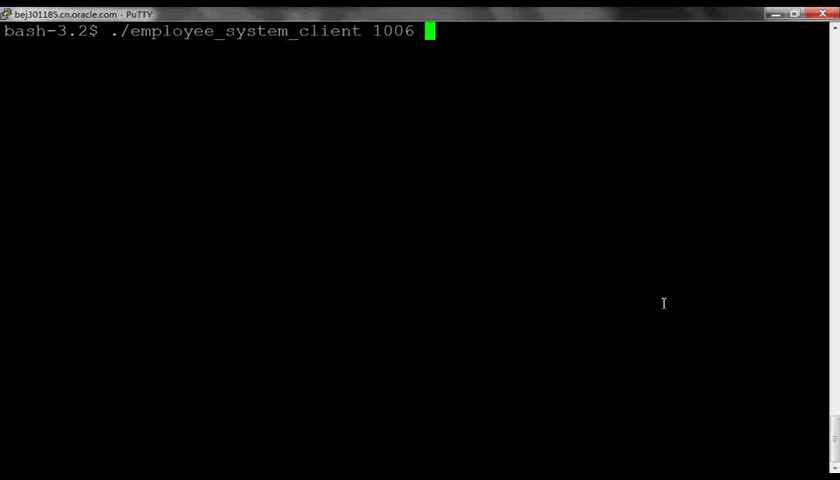
{"action": "type", "text": "Sandy"}
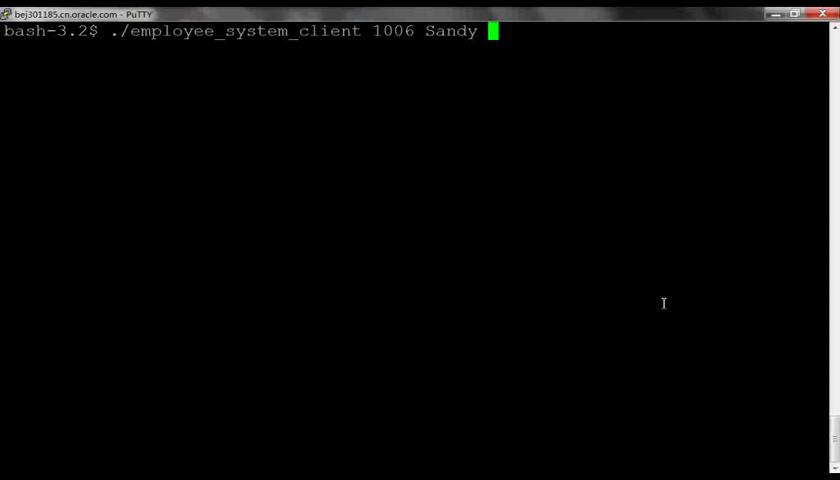
{"action": "type", "text": "Manager"}
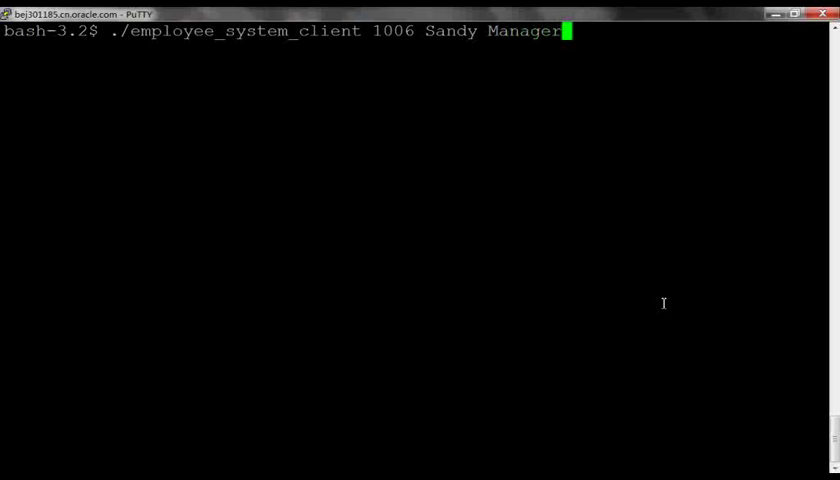
{"action": "type", "text": "1"}
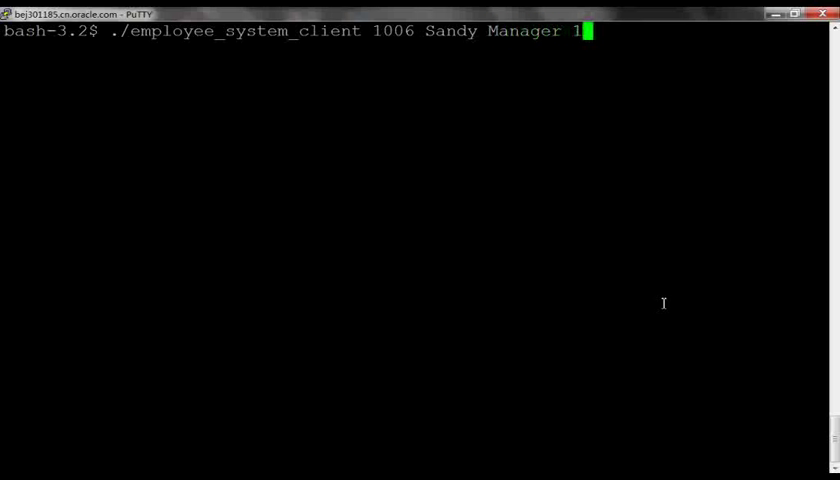
{"action": "type", "text": "600"}
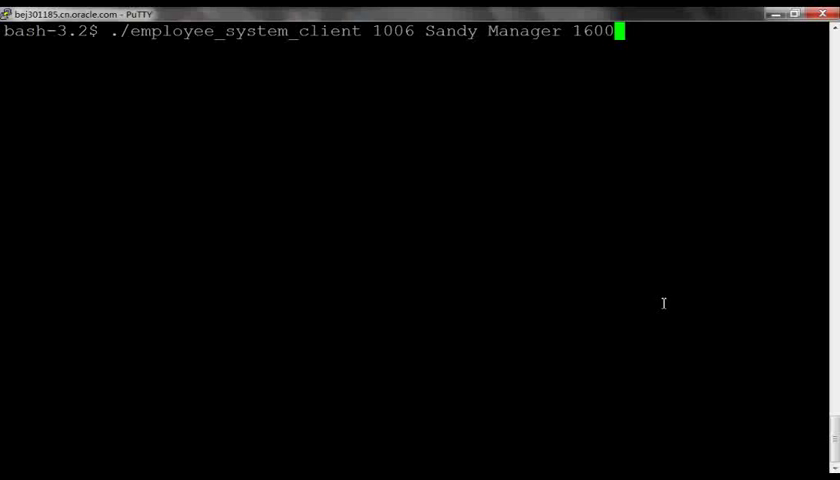
{"action": "key", "text": "Return"}
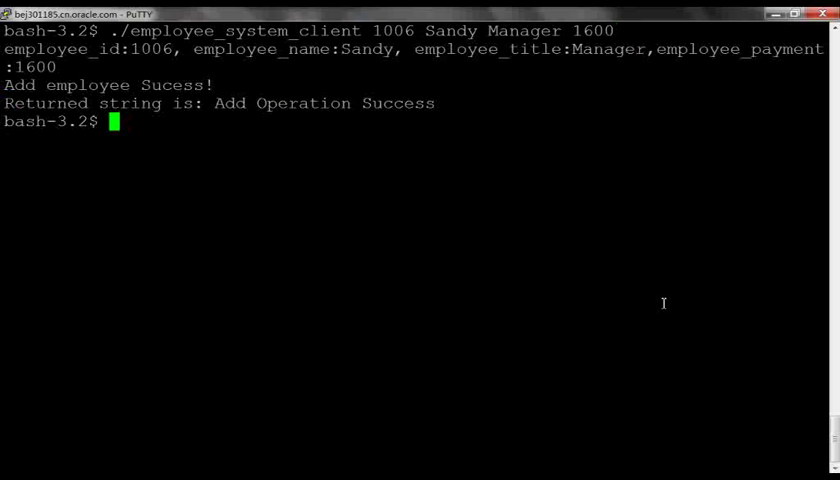
{"action": "mouse_move", "coordinate": [48, 120]}
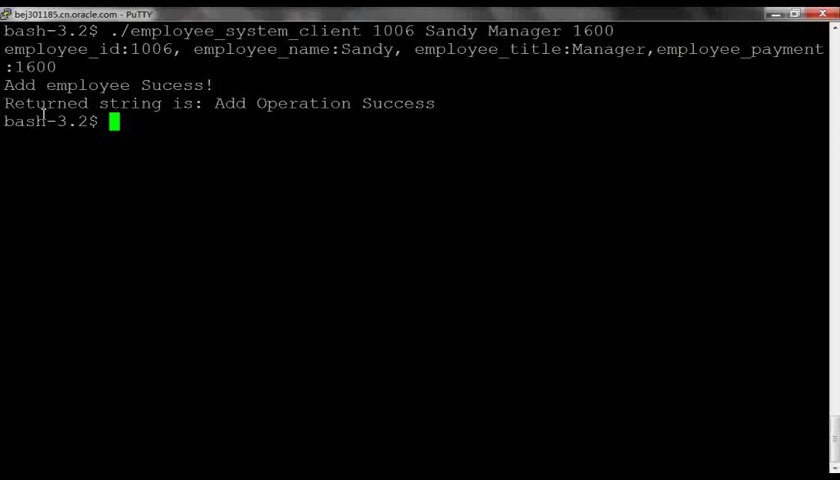
{"action": "double_click", "coordinate": [70, 84]}
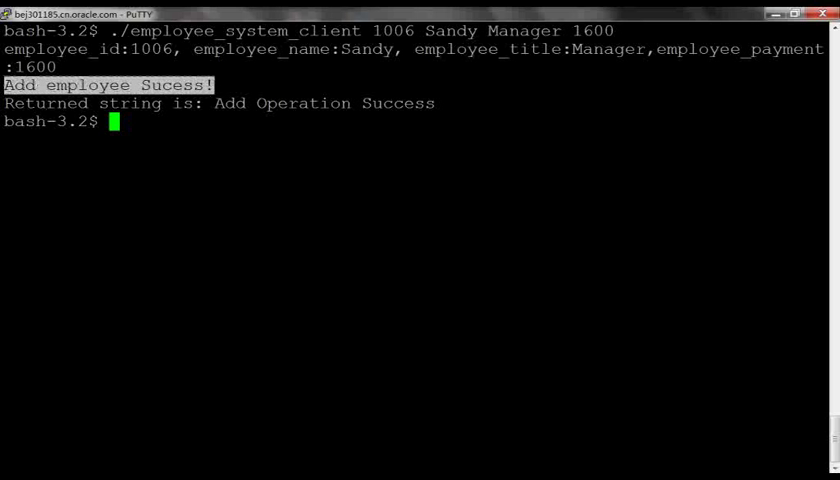
Step: In sqlplus $DBCONNECT, select all rows from EMPLOYEE_INFO and EMPLOYEE_PAYMENT to show employee 1006 Sandy
{"action": "type", "text": "sqlplus $DBCONNECT"}
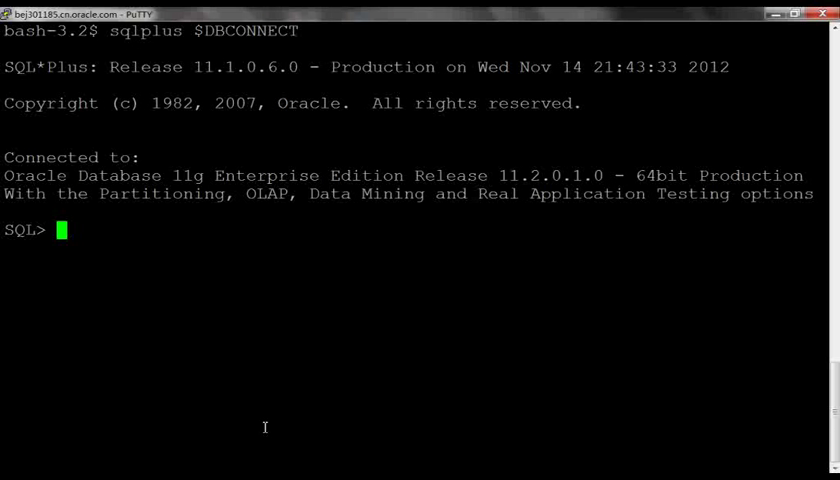
{"action": "type", "text": "select * from EMPLOYEE_INFO;"}
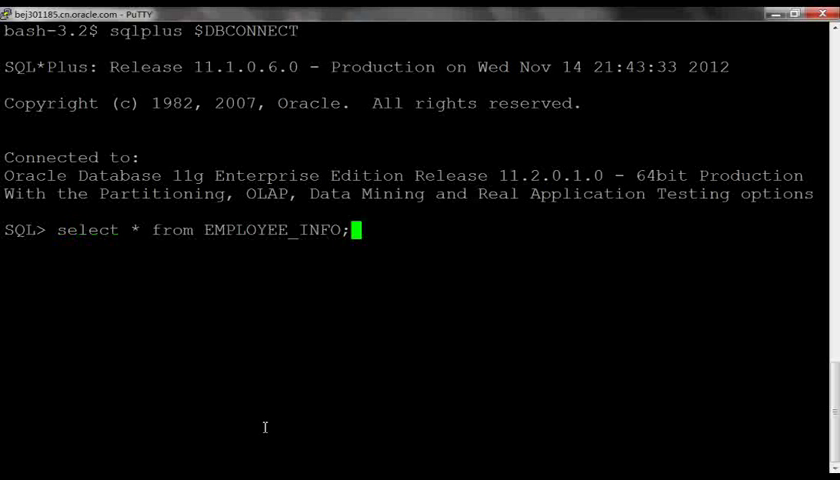
{"action": "key", "text": "Return"}
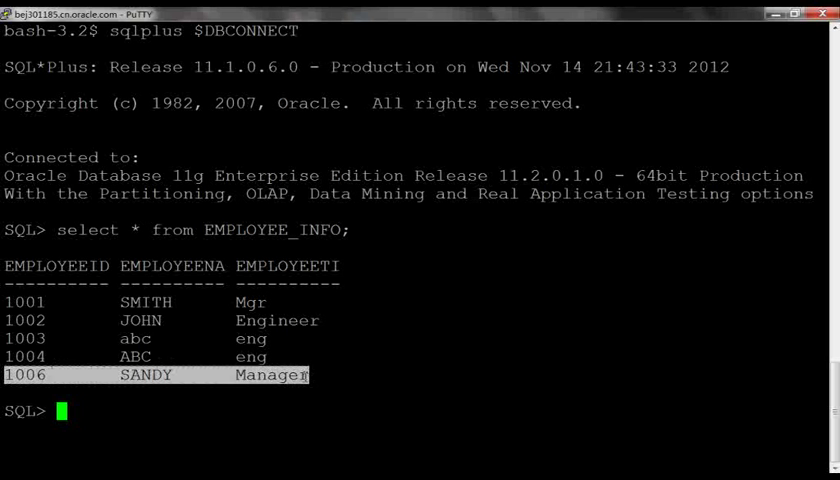
{"action": "mouse_move", "coordinate": [338, 356]}
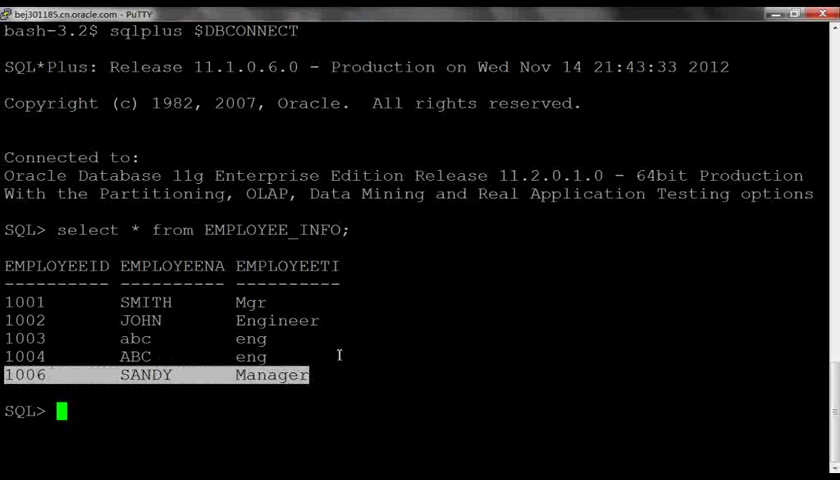
{"action": "type", "text": "select * from EMPLOYEE_PAYMENT;"}
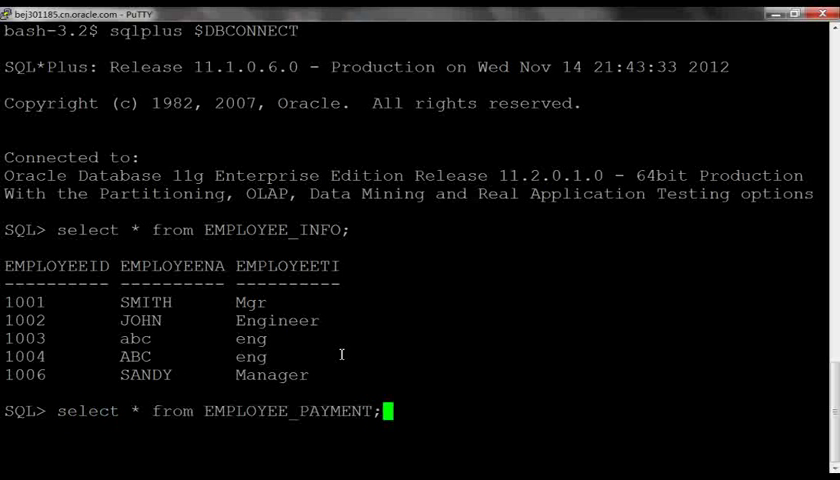
{"action": "key", "text": "Return"}
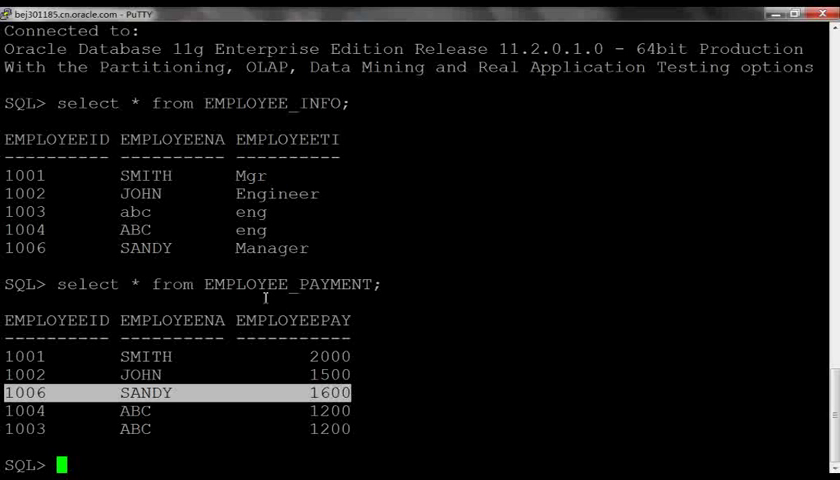
{"action": "mouse_move", "coordinate": [360, 344]}
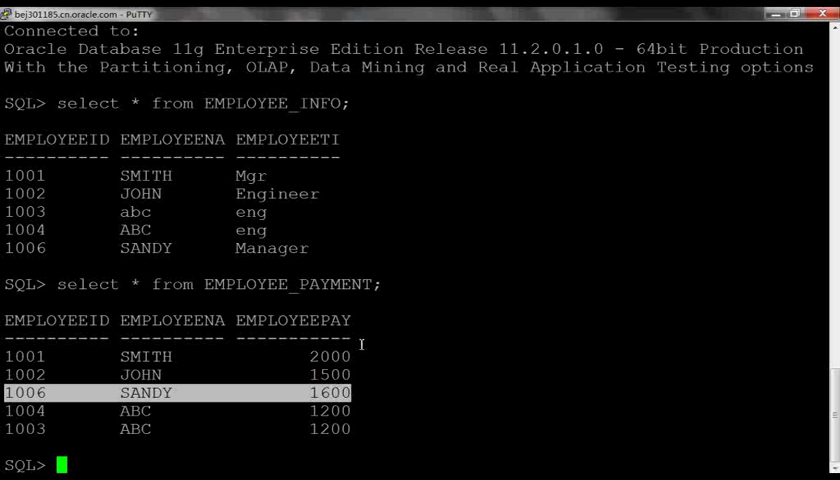